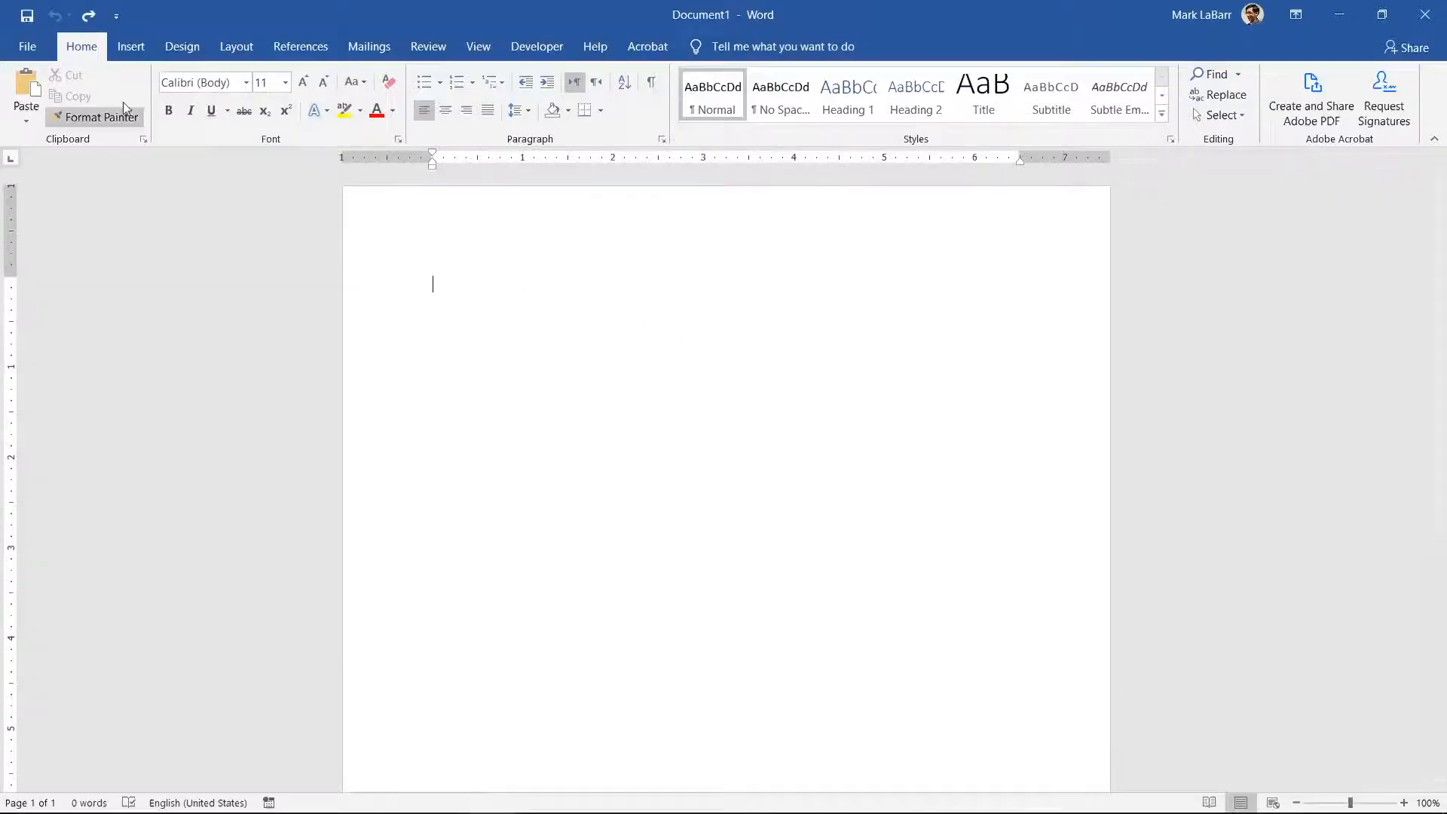
Enable the Developer tab, insert a Drop-Down List content control, and open its Properties.
{"action": "left_click", "coordinate": [27, 46]}
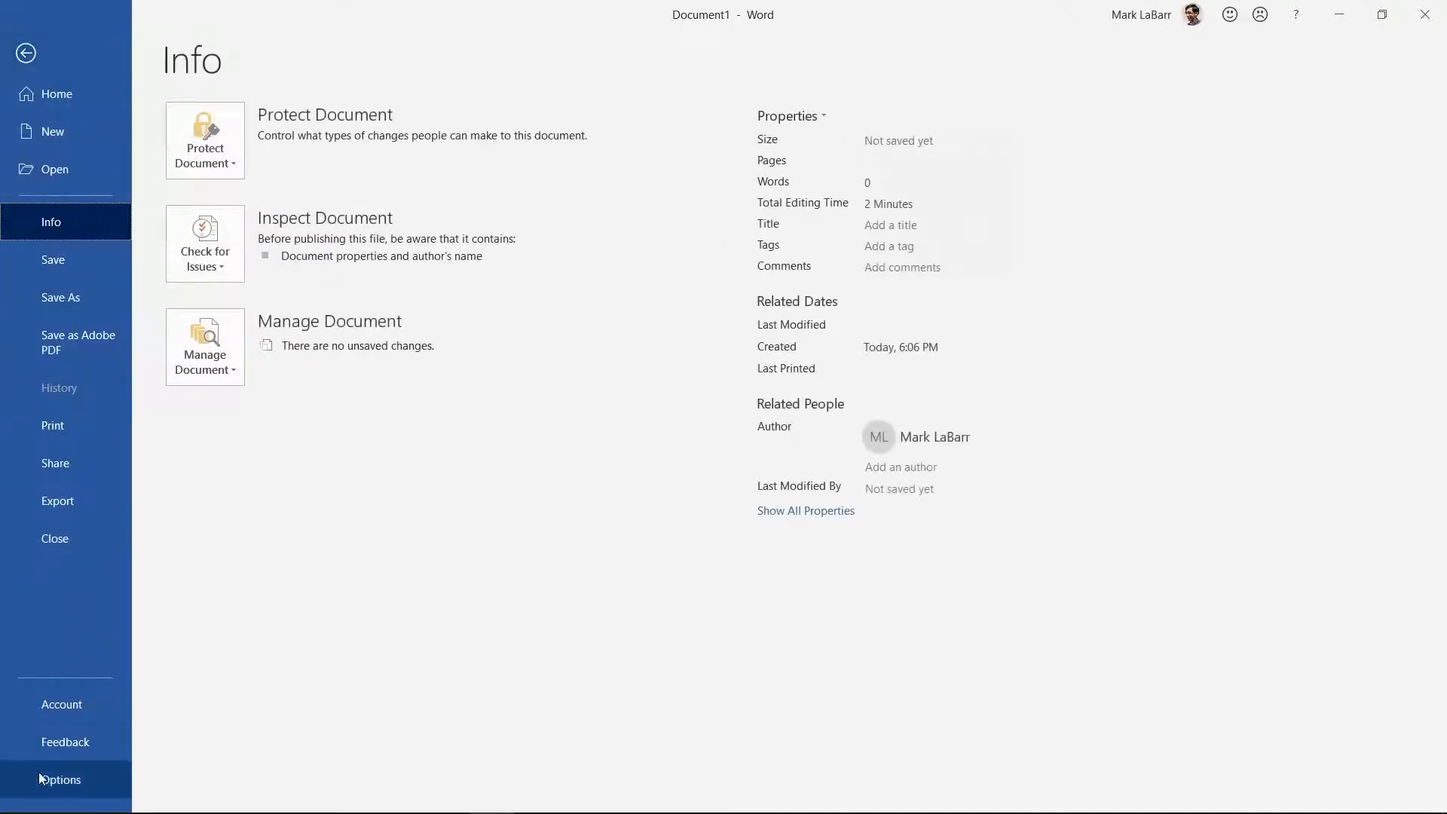
{"action": "left_click", "coordinate": [59, 781]}
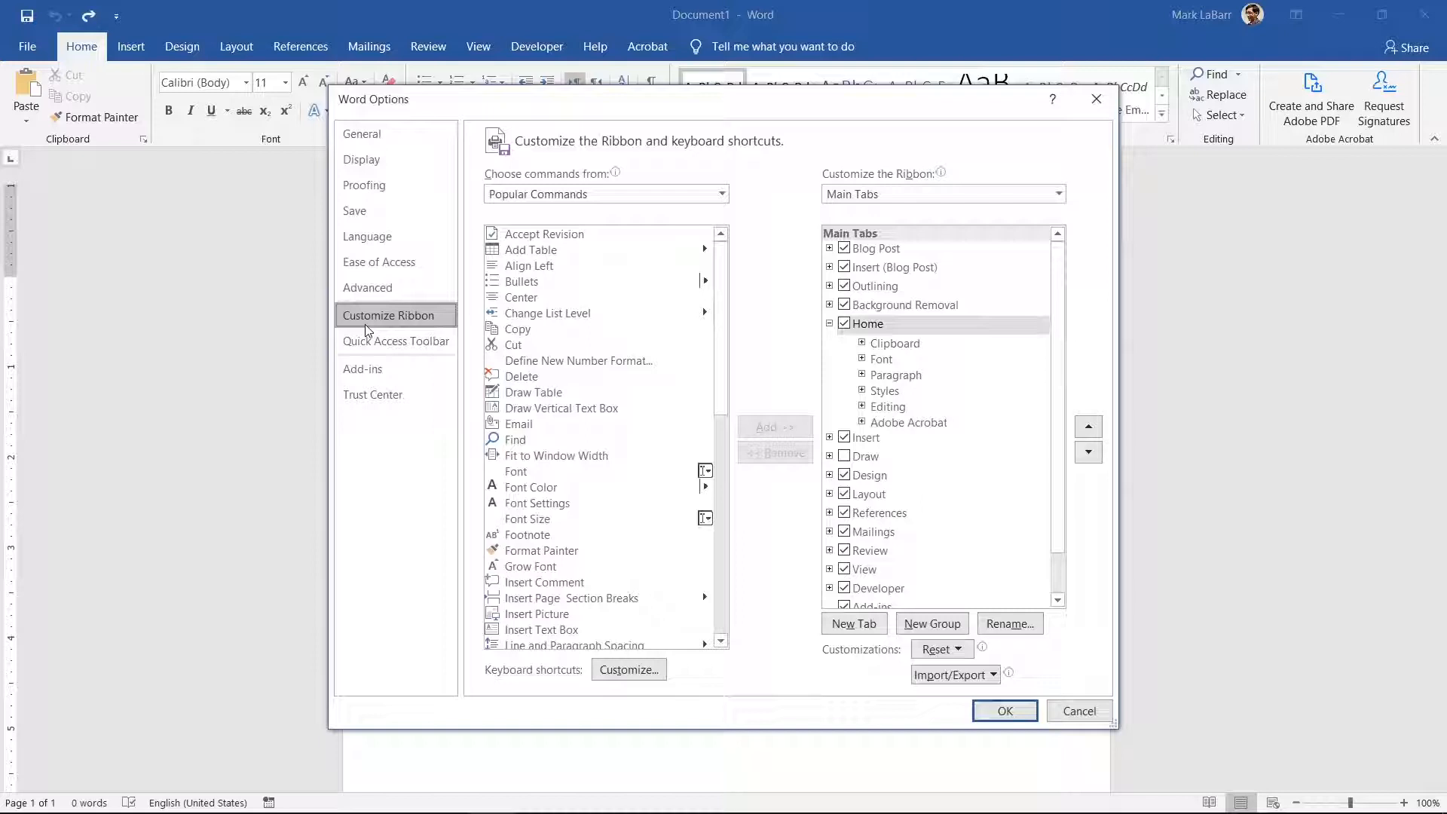
{"action": "left_click", "coordinate": [879, 588]}
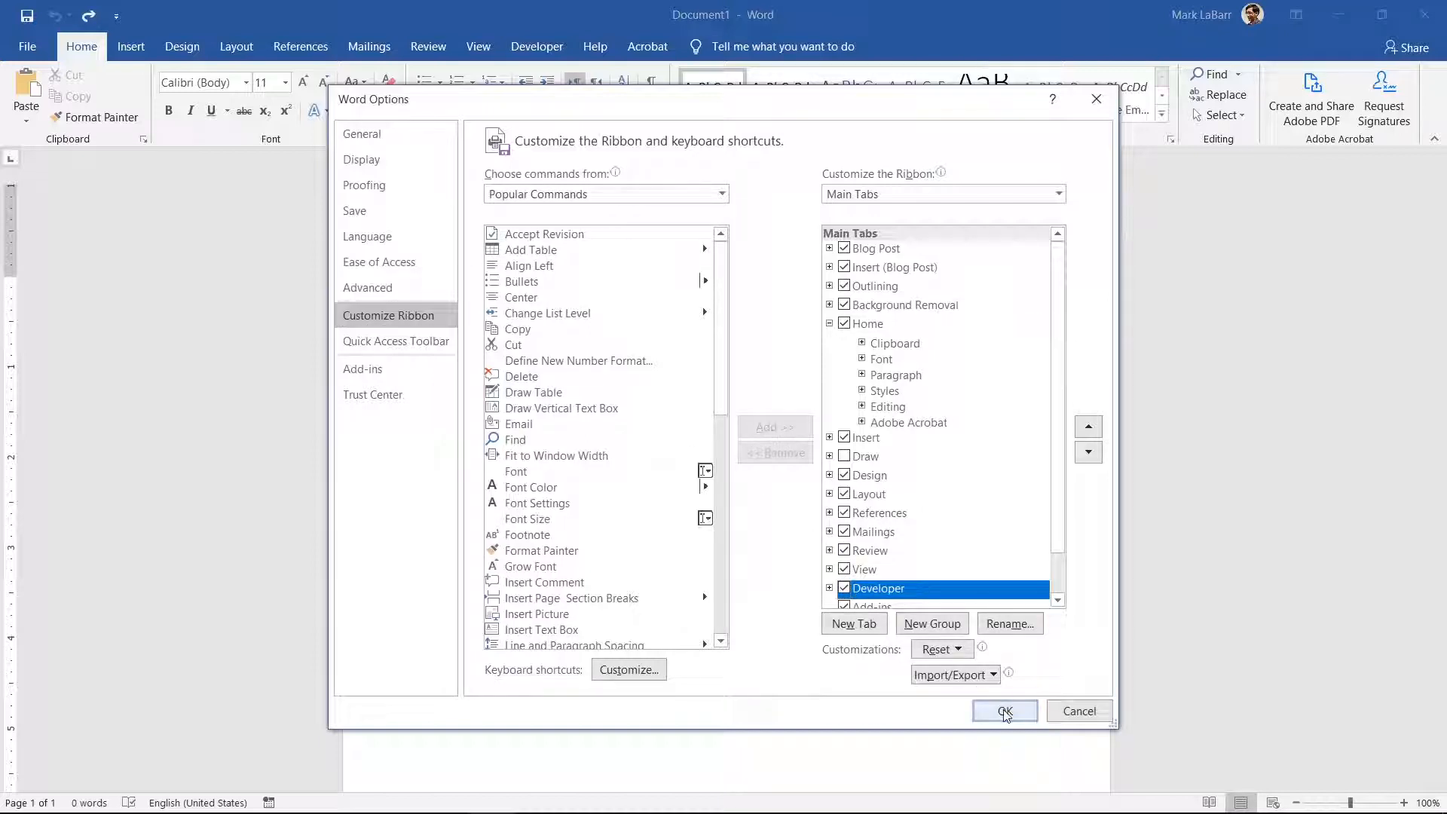
{"action": "left_click", "coordinate": [1004, 711]}
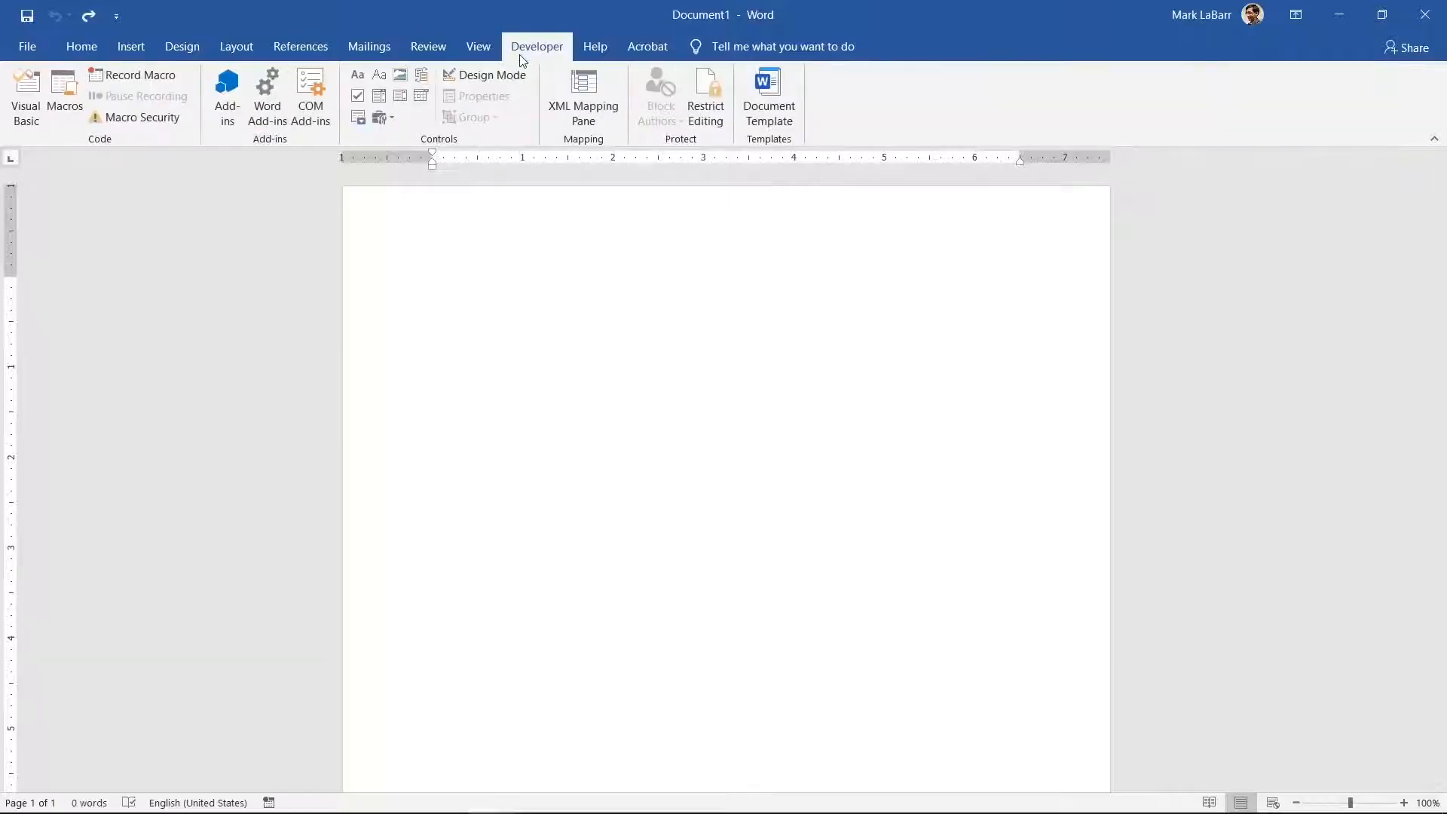
{"action": "mouse_move", "coordinate": [400, 96]}
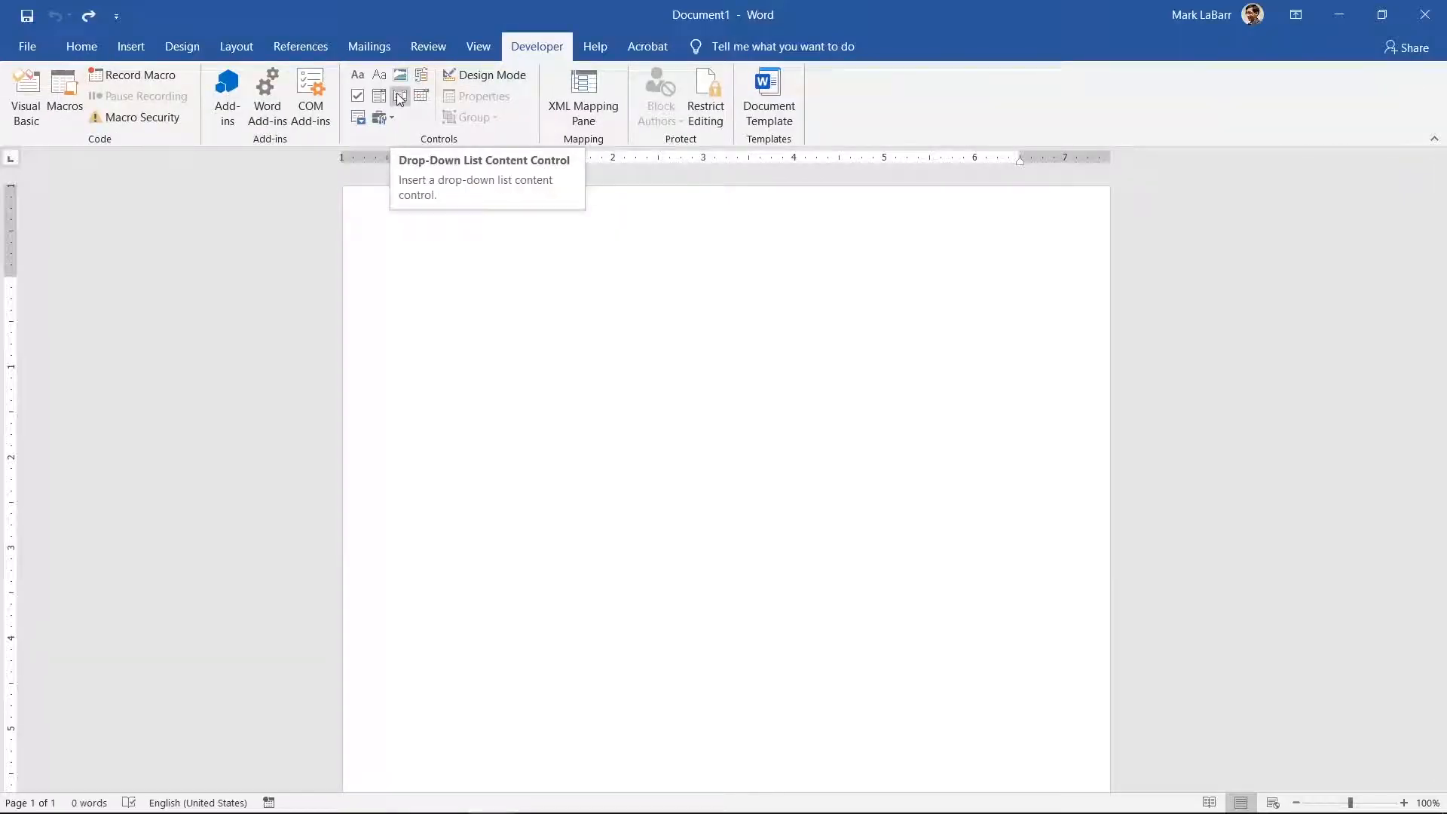
{"action": "left_click", "coordinate": [399, 96]}
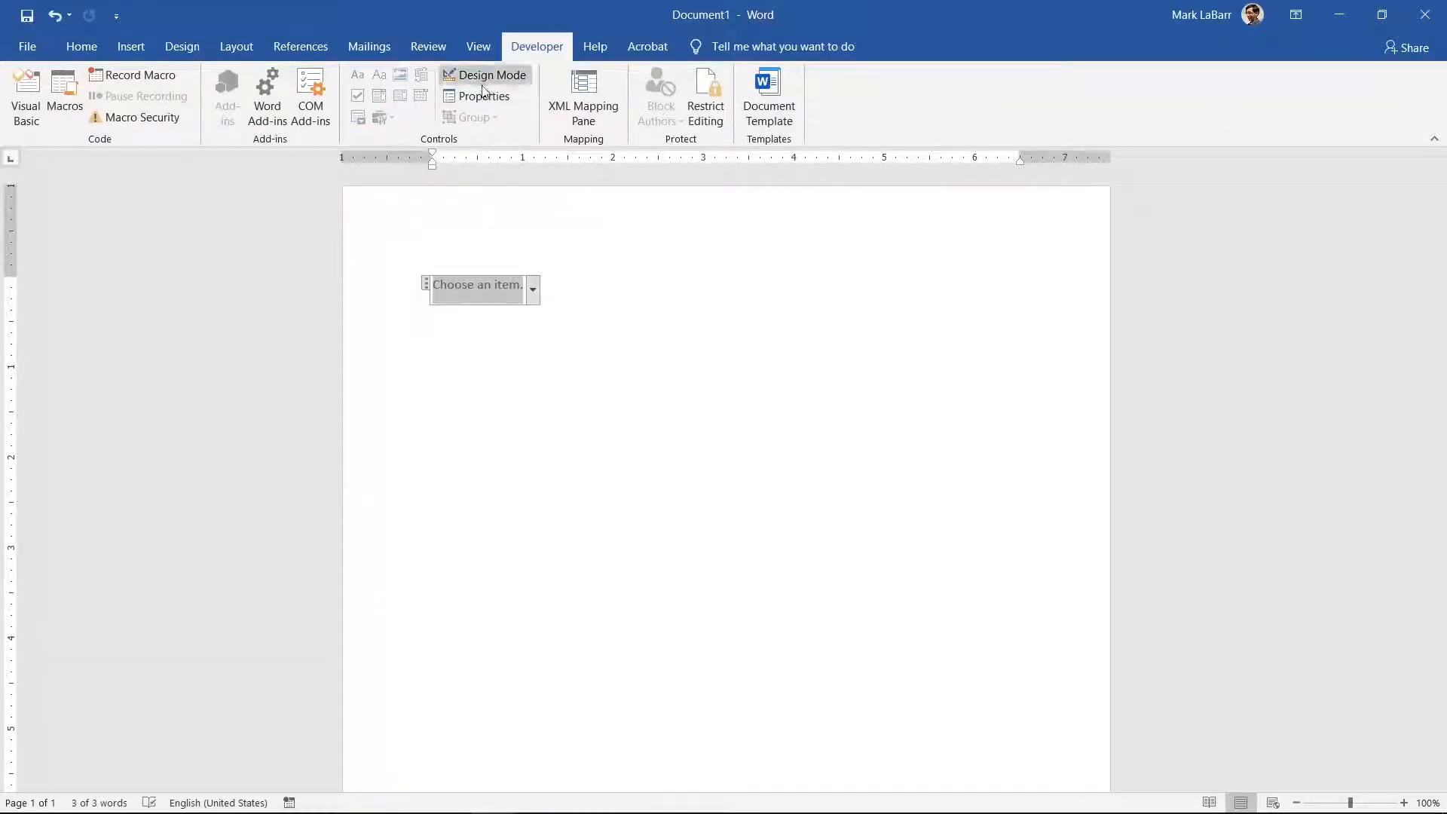
{"action": "left_click", "coordinate": [484, 96]}
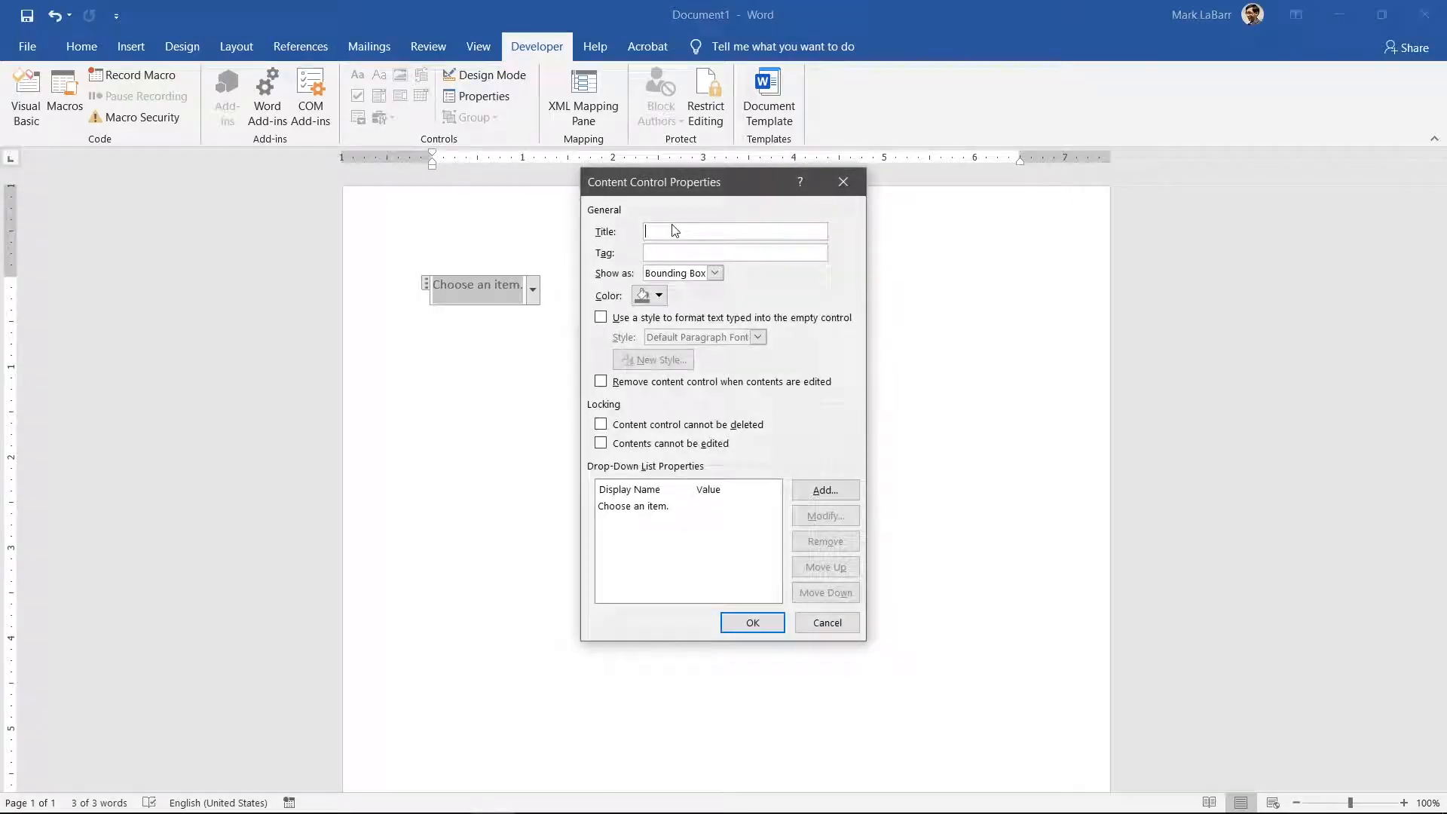
Title the control 'What is your favorite fruit?' and show it with red start/end tags.
{"action": "type", "text": "What is your fav"}
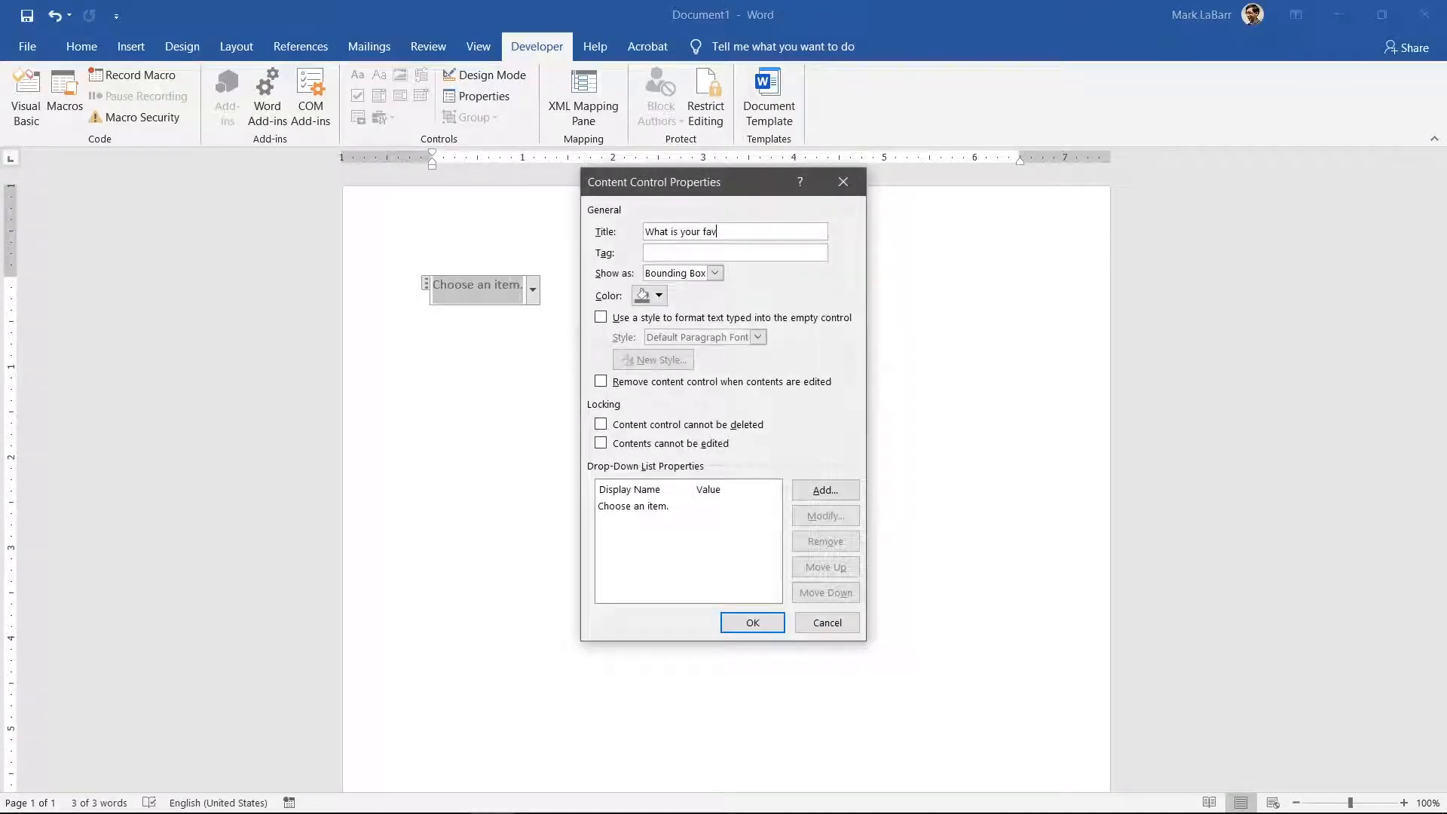
{"action": "type", "text": "orite fruit?"}
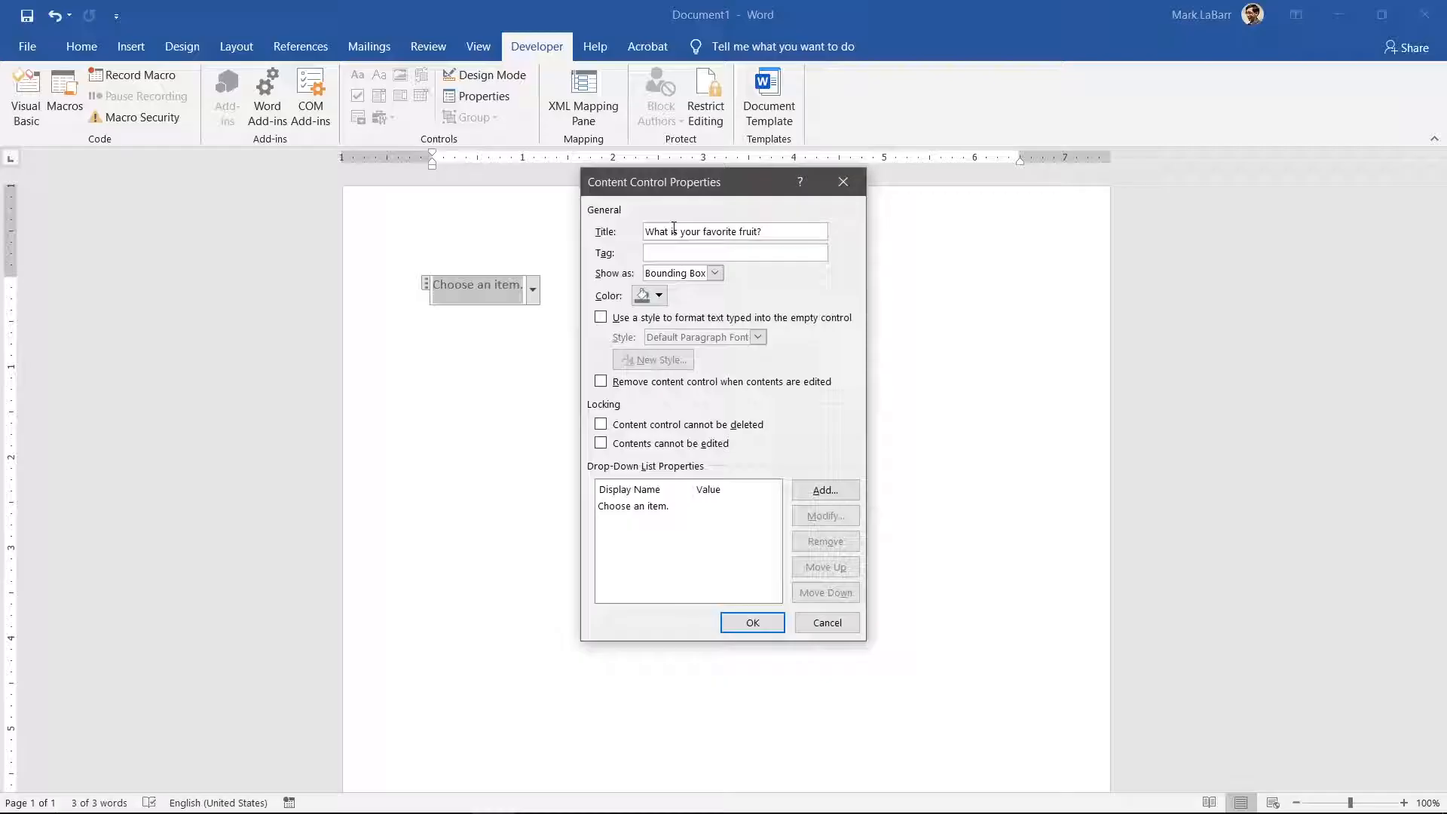
{"action": "left_click", "coordinate": [659, 295]}
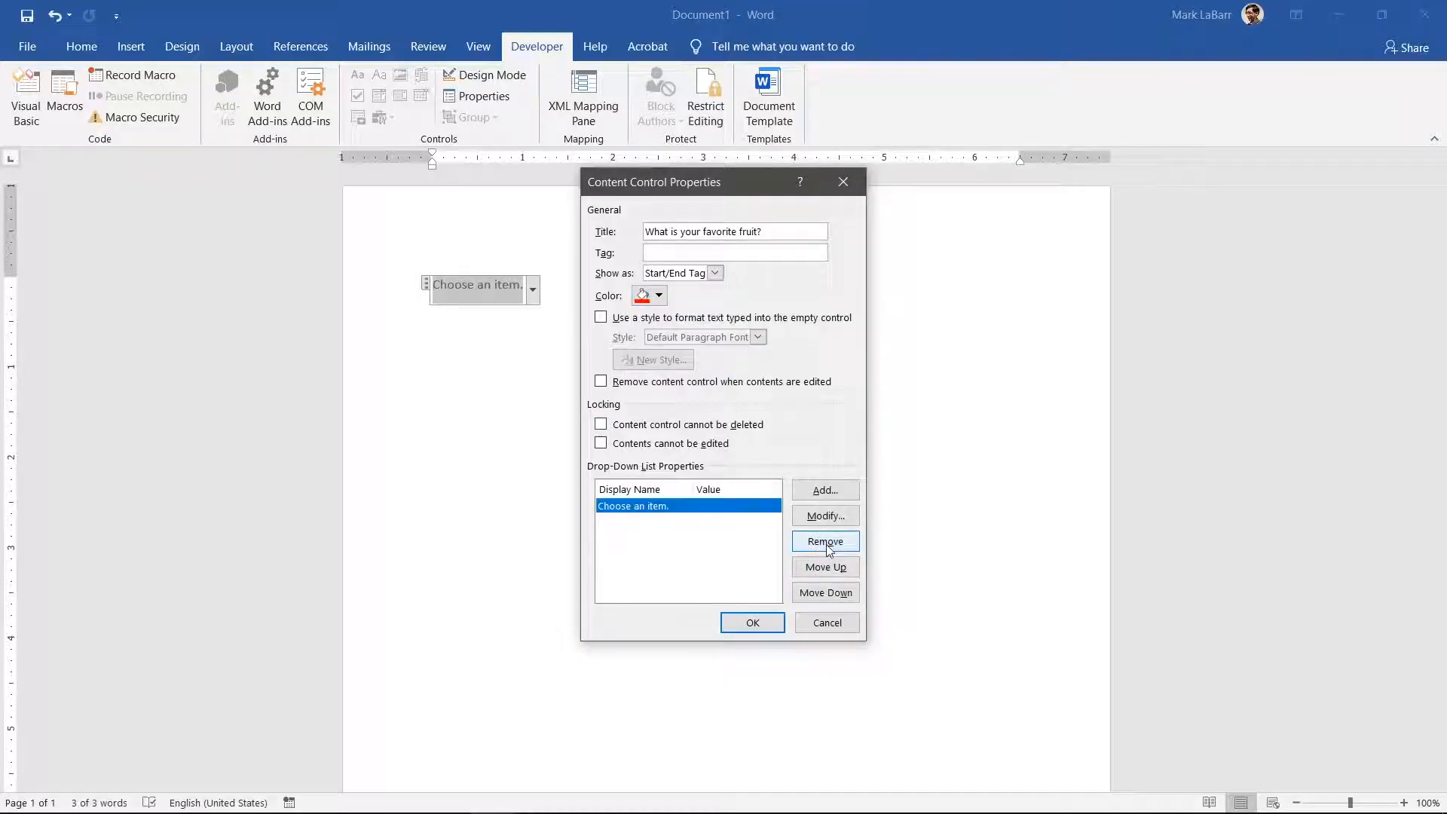
Replace the placeholder list entry with Grapes and Apples and apply the properties.
{"action": "left_click", "coordinate": [824, 490]}
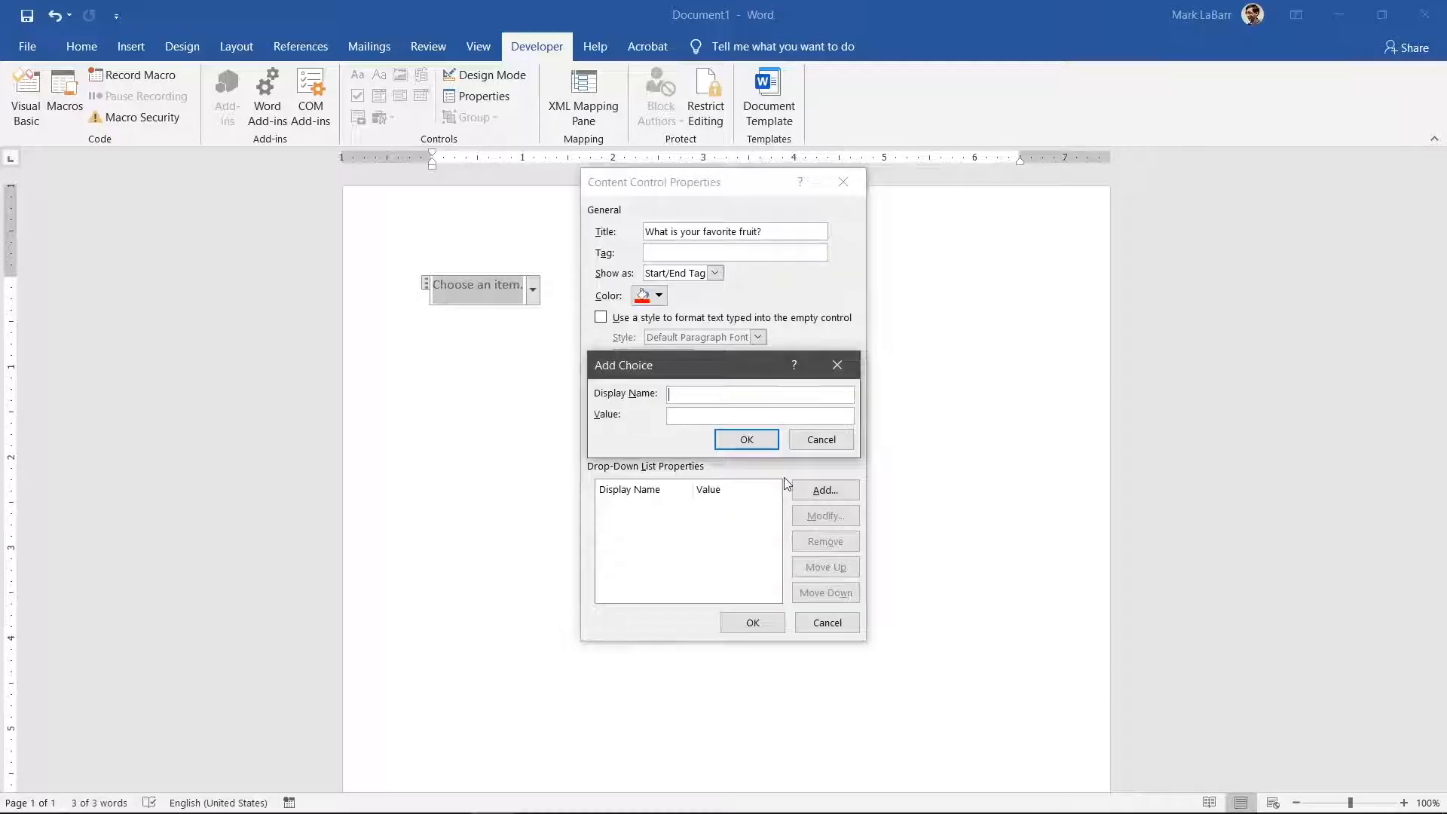
{"action": "left_click", "coordinate": [747, 439]}
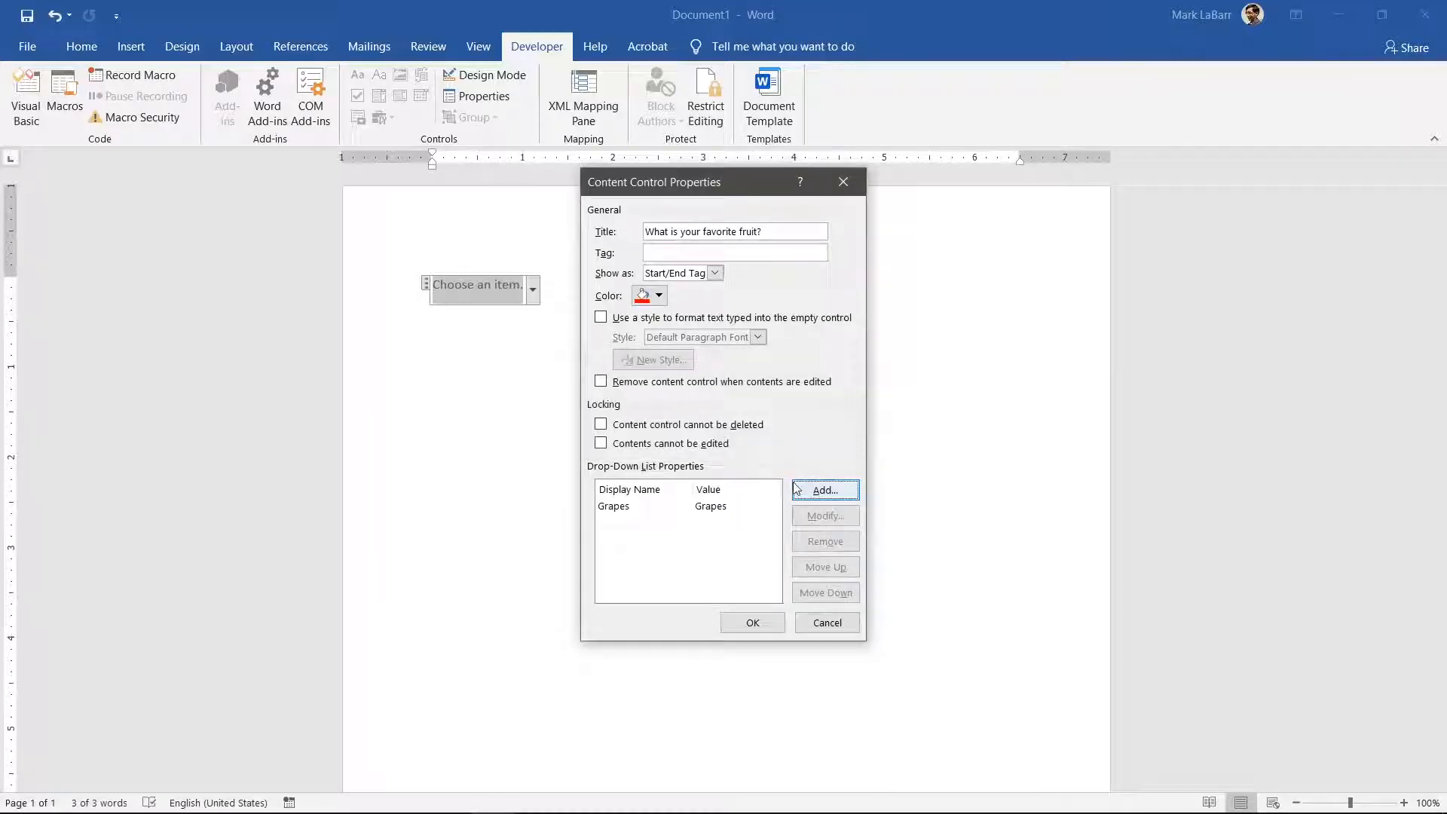
{"action": "left_click", "coordinate": [824, 490]}
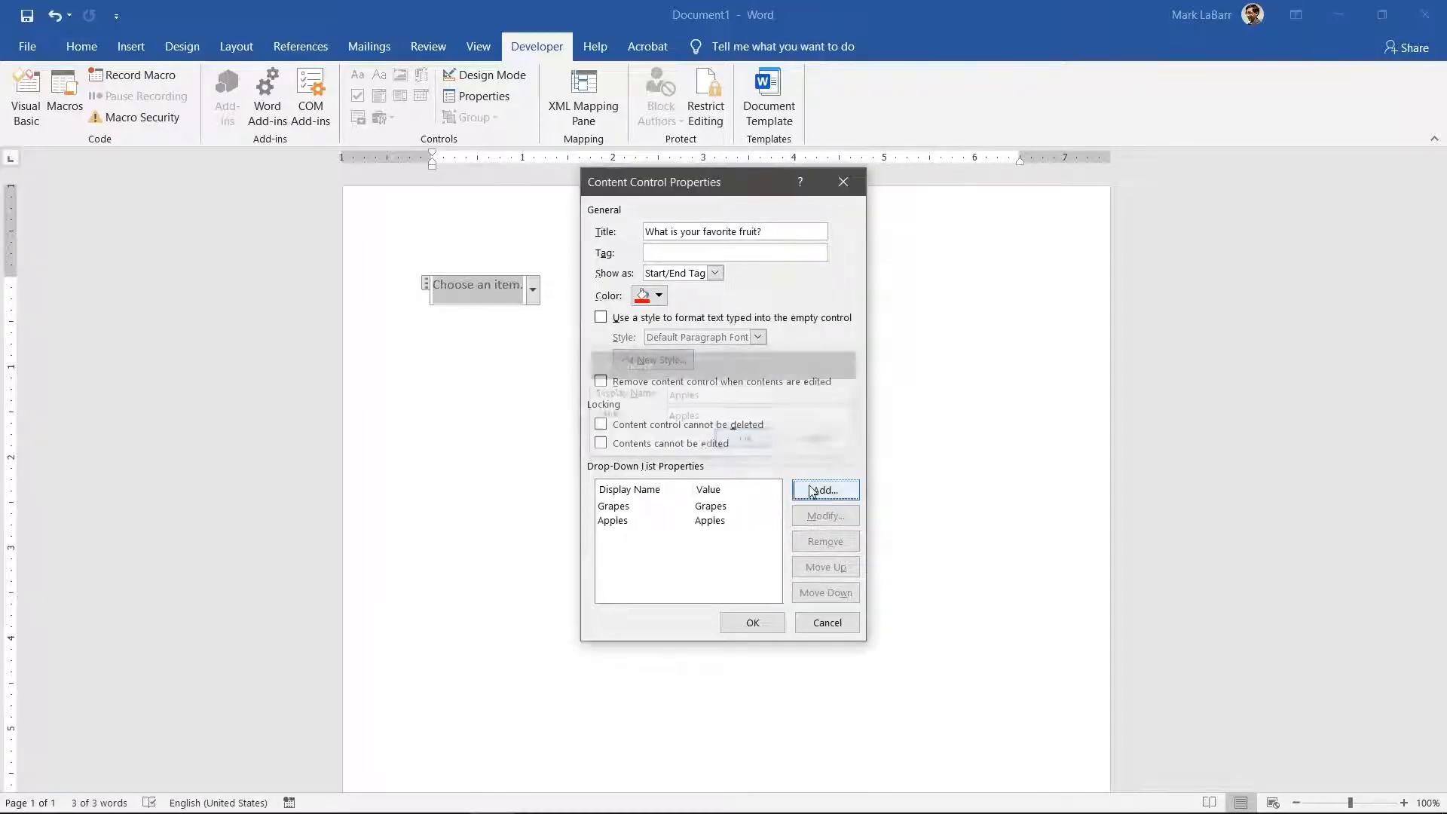
{"action": "left_click", "coordinate": [824, 489]}
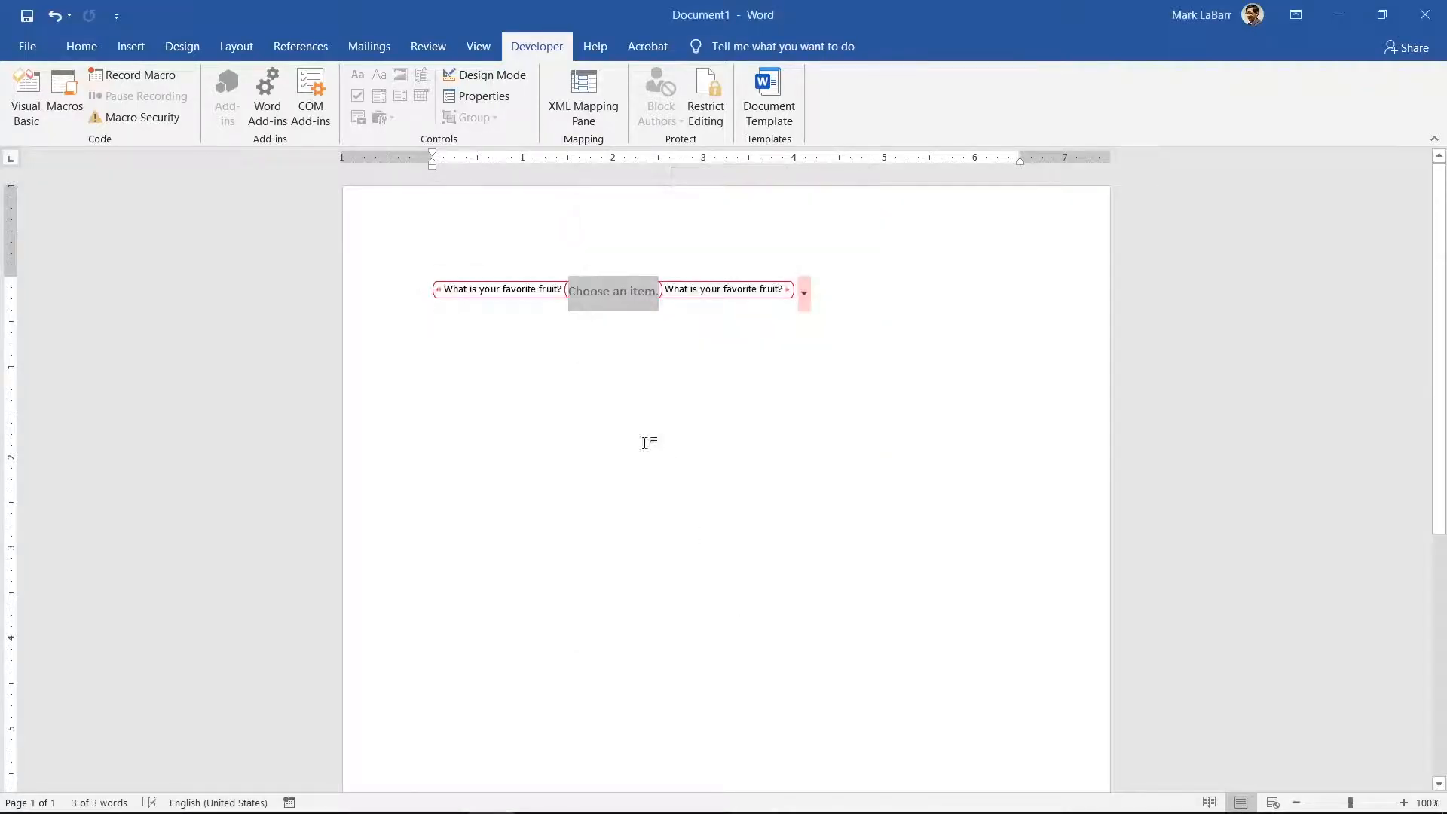
Reword the placeholder to 'Choose your fruit!', select Apples, and toggle Design Mode.
{"action": "left_click", "coordinate": [489, 75]}
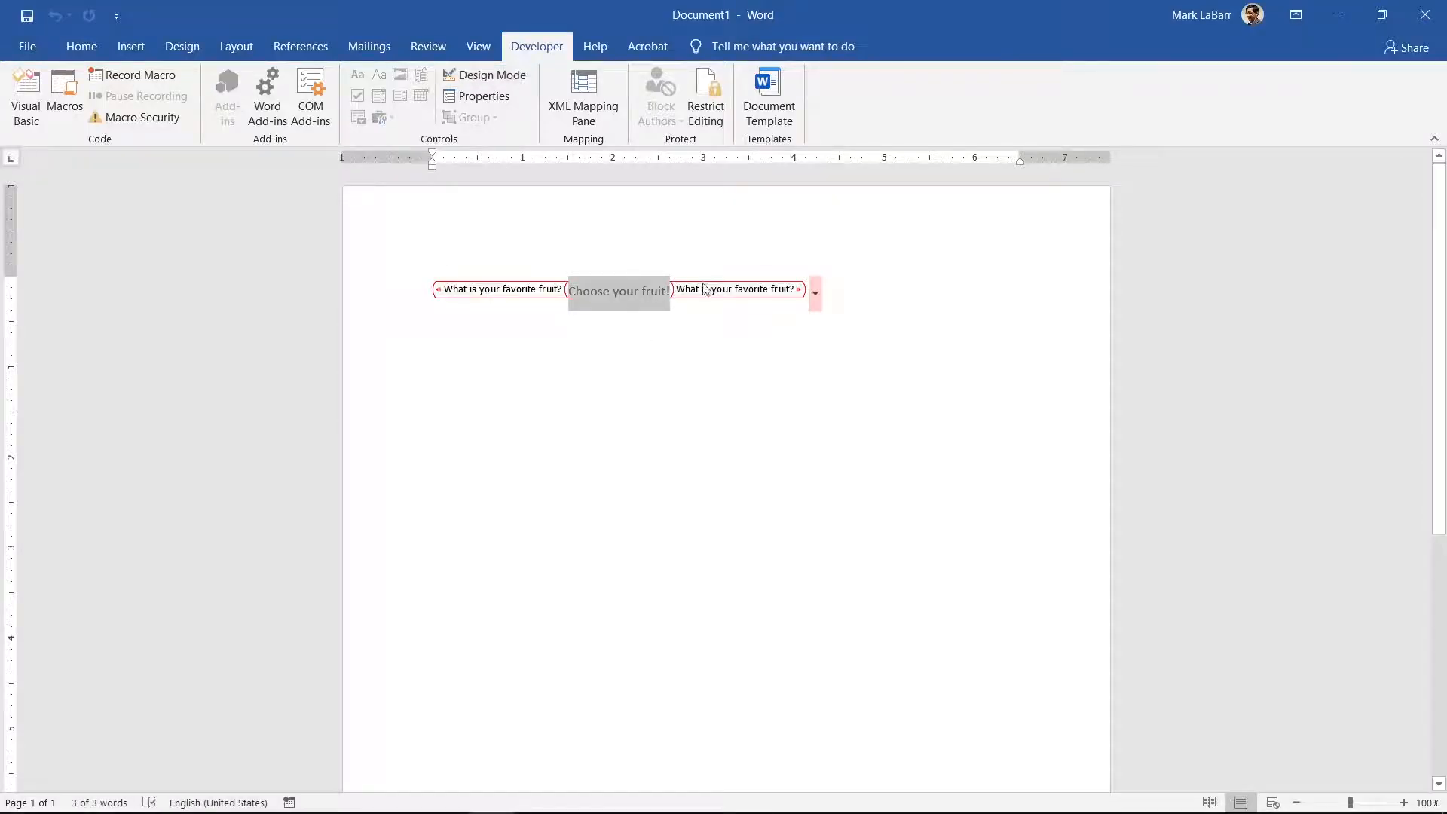
{"action": "left_click", "coordinate": [814, 292]}
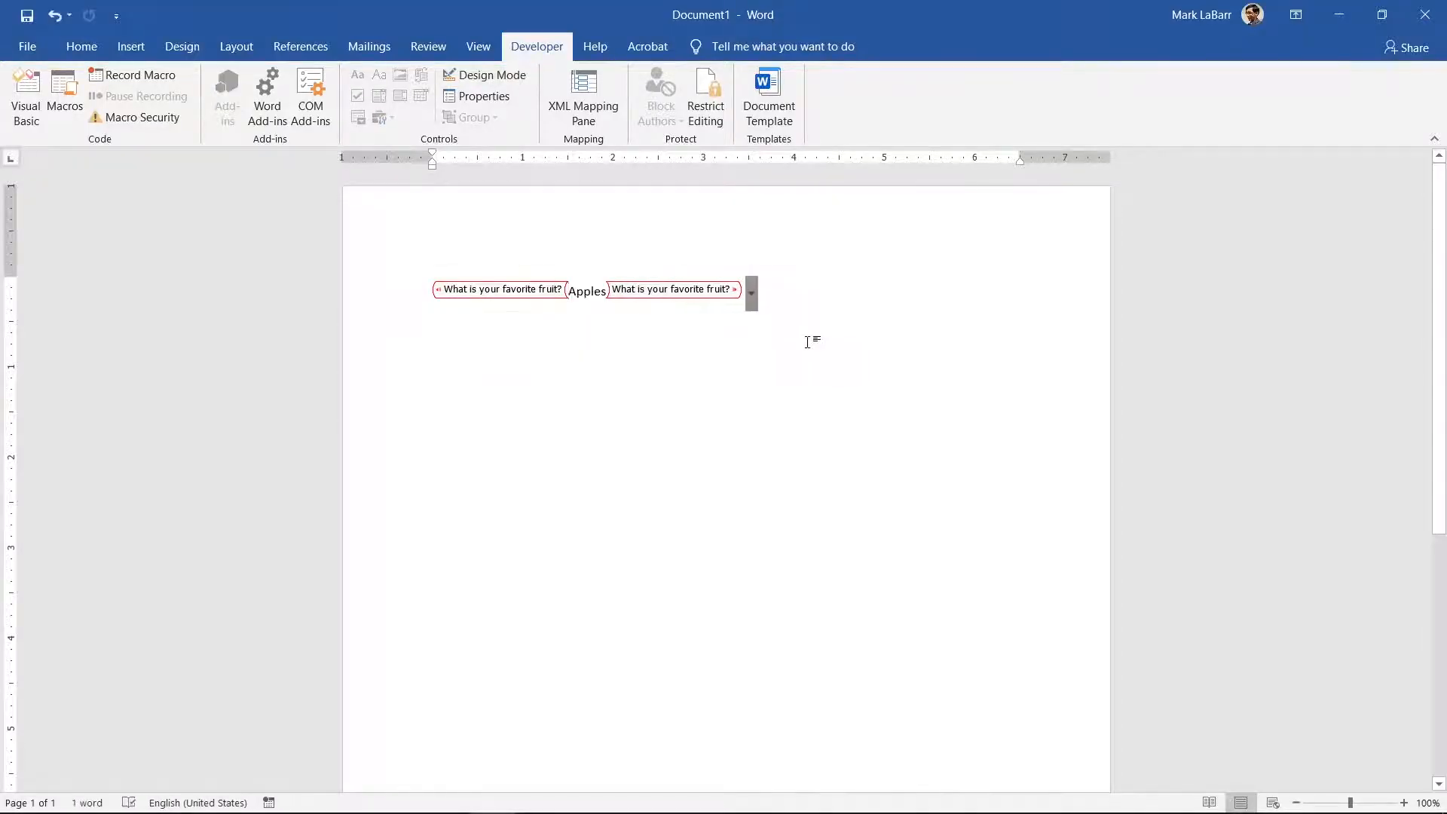
{"action": "left_click", "coordinate": [485, 75]}
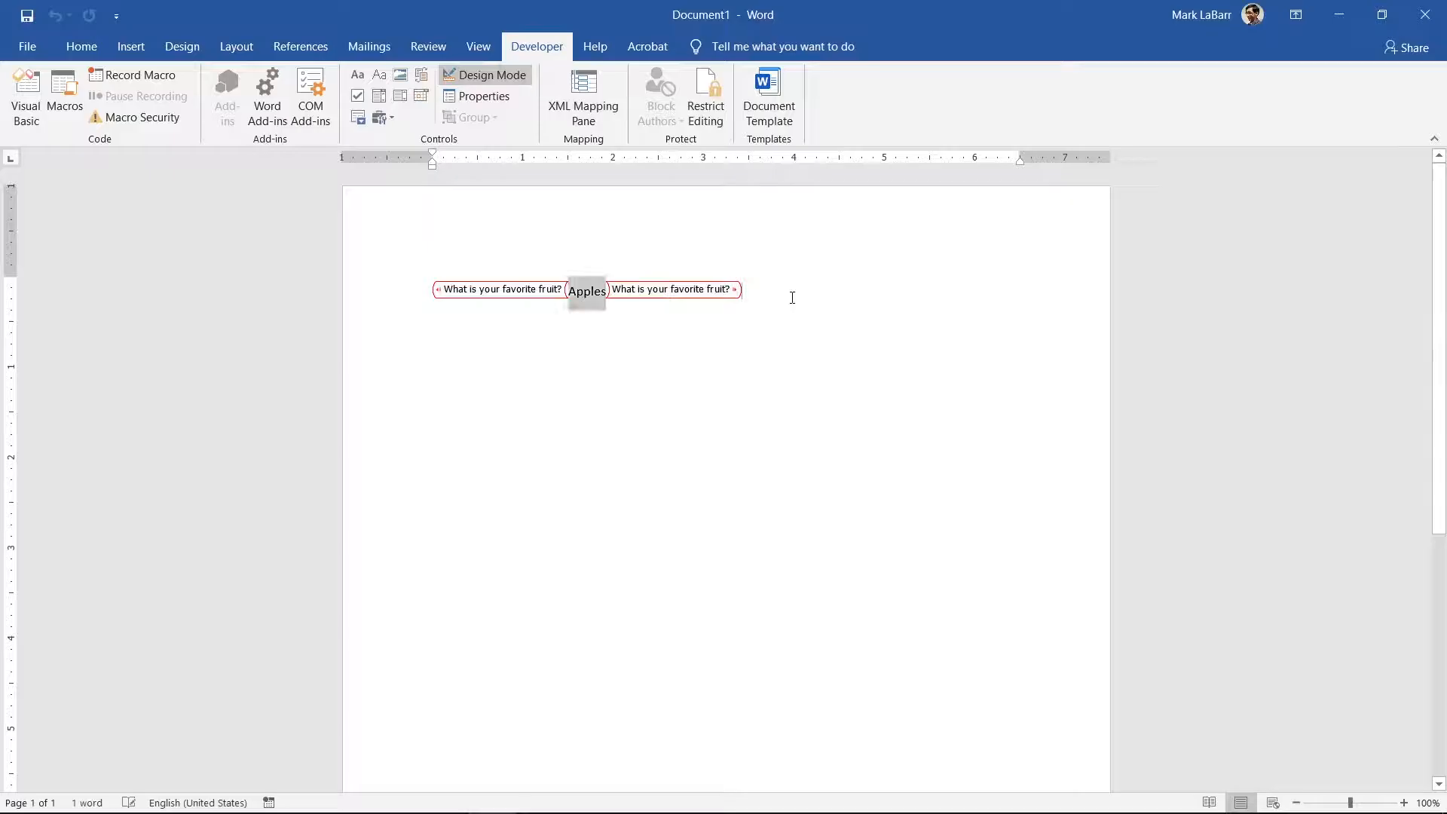